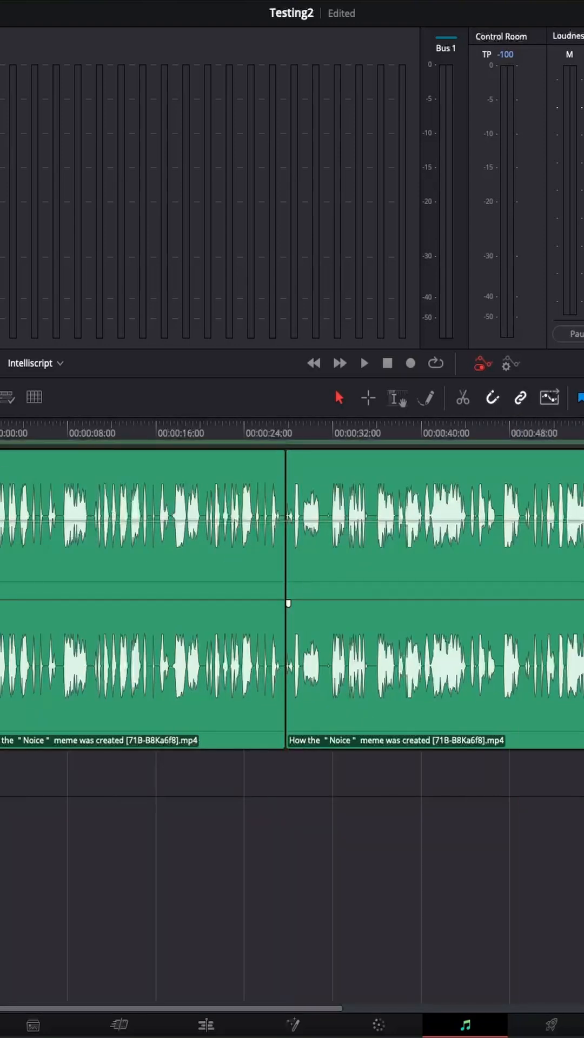
Select the voiceover clip on the Fairlight timeline
{"action": "scroll", "scroll_direction": "right", "scroll_amount": 3}
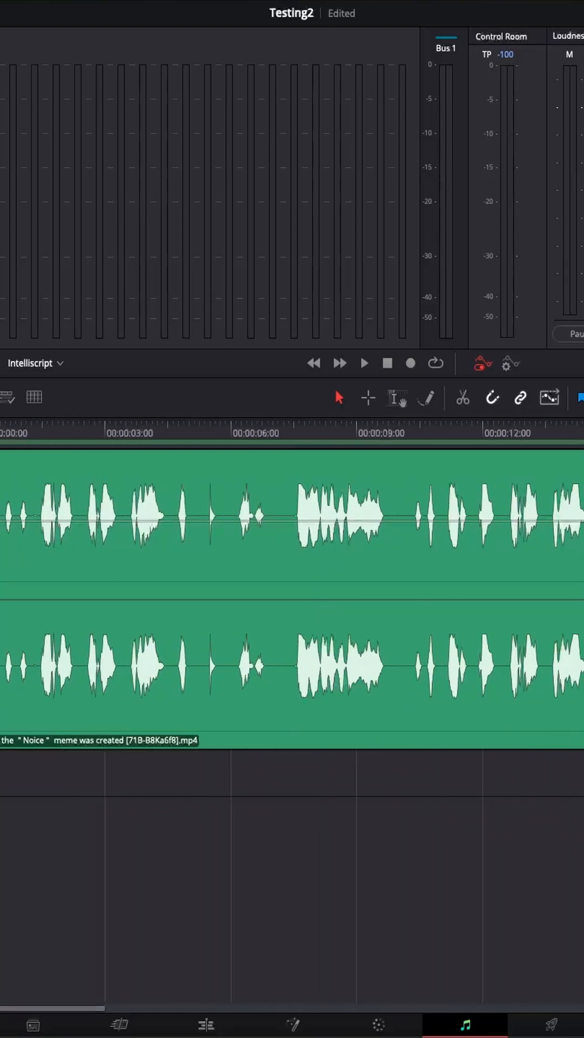
{"action": "left_click", "coordinate": [188, 592]}
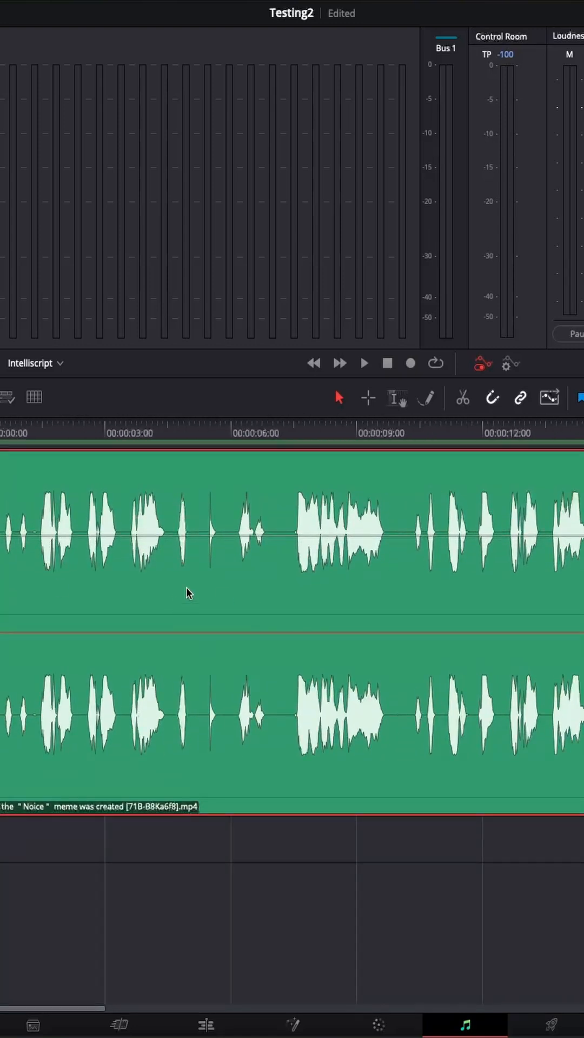
Launch Remove Silence on the clip and set its threshold to -30 dB
{"action": "right_click", "coordinate": [188, 592]}
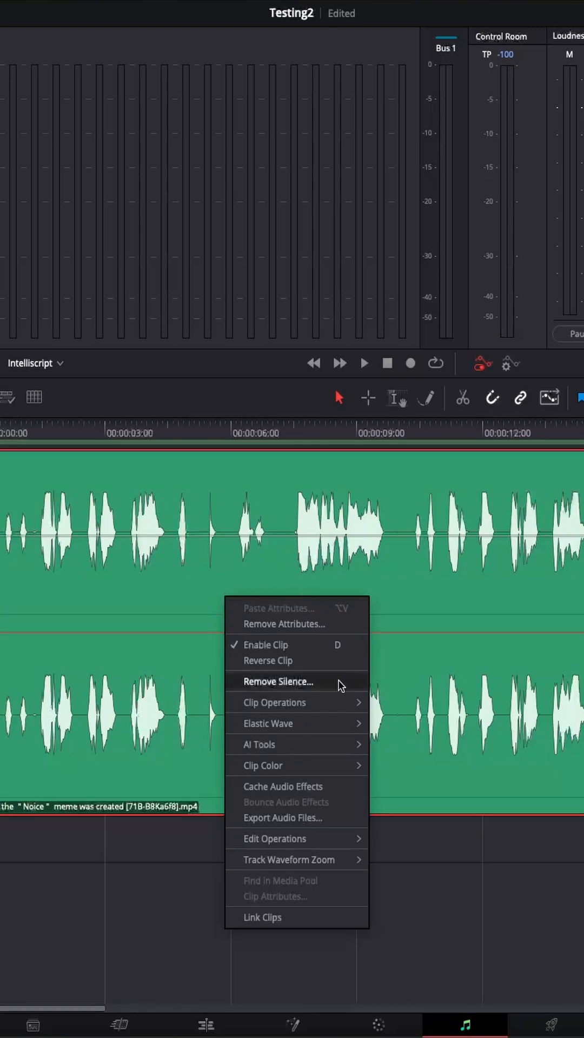
{"action": "left_click", "coordinate": [277, 681]}
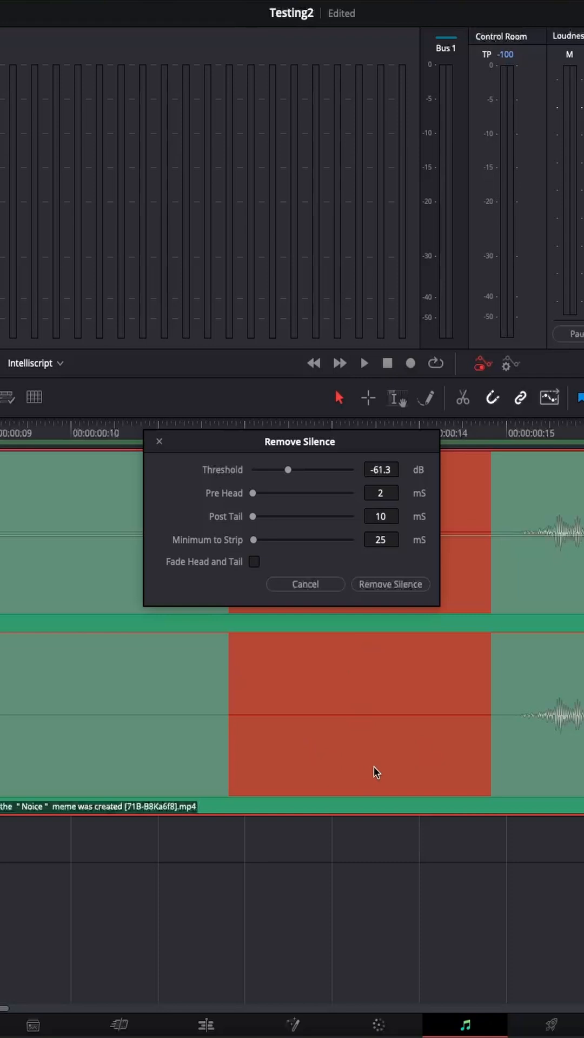
{"action": "mouse_move", "coordinate": [275, 756]}
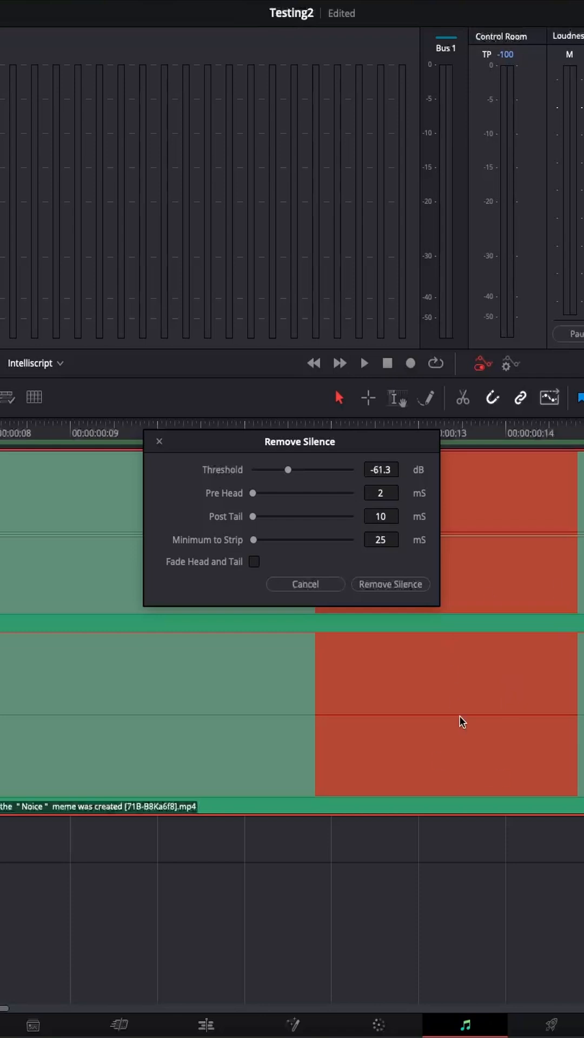
{"action": "mouse_move", "coordinate": [473, 735]}
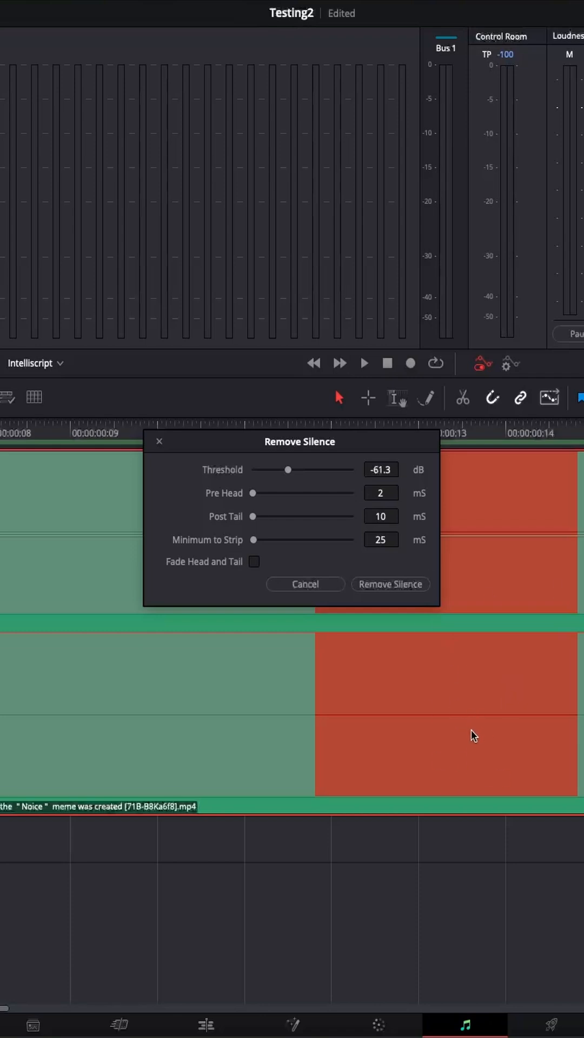
{"action": "mouse_move", "coordinate": [387, 739]}
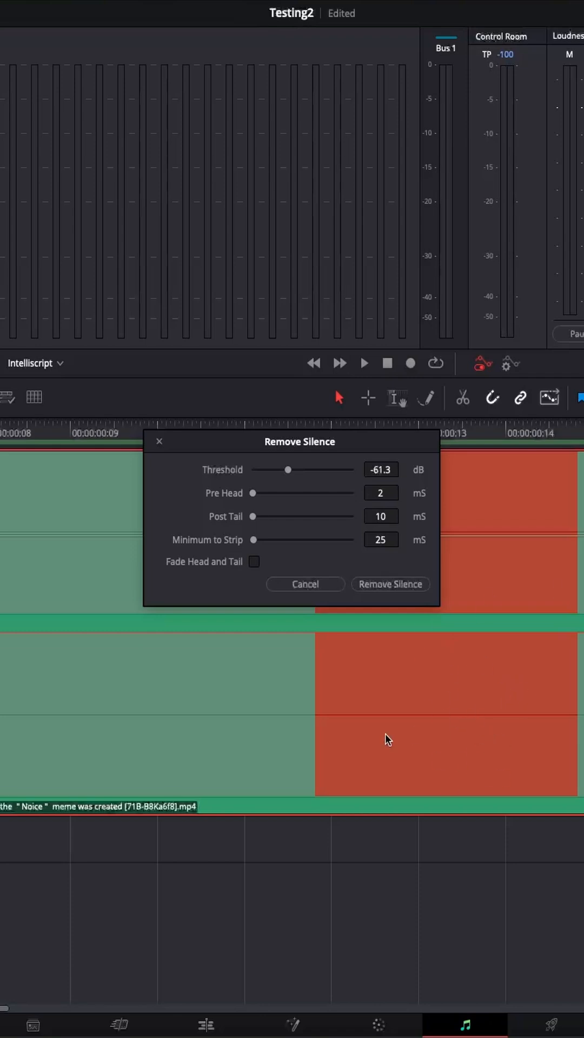
{"action": "mouse_move", "coordinate": [545, 728]}
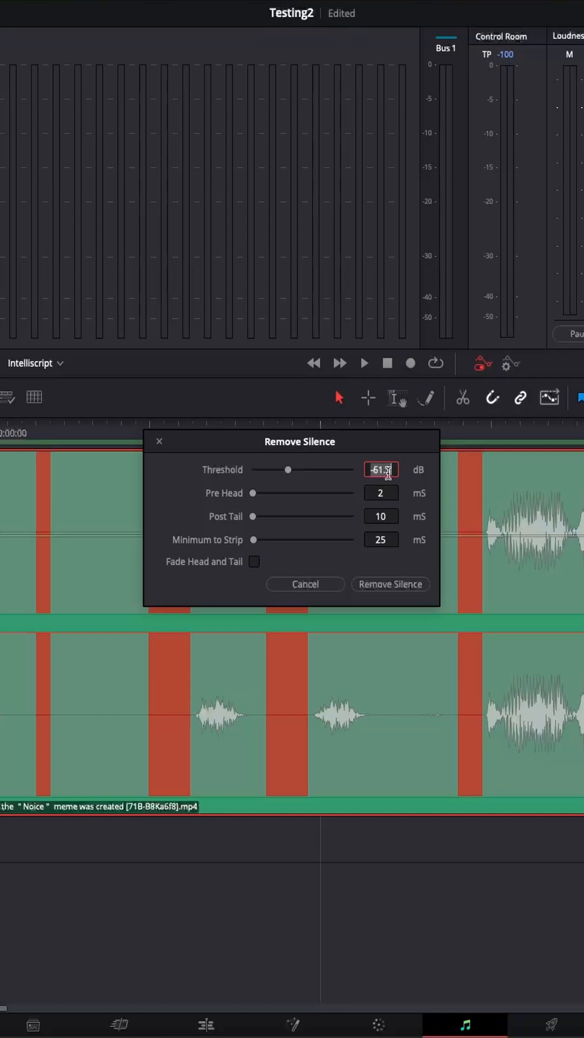
{"action": "type", "text": "-30.0"}
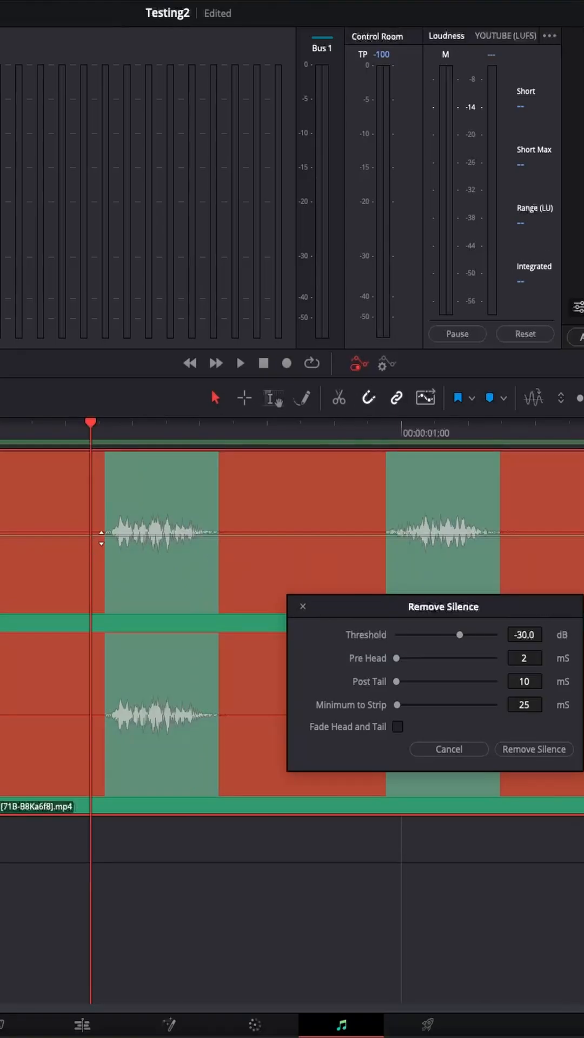
{"action": "mouse_move", "coordinate": [397, 664]}
{"action": "type", "text": "100"}
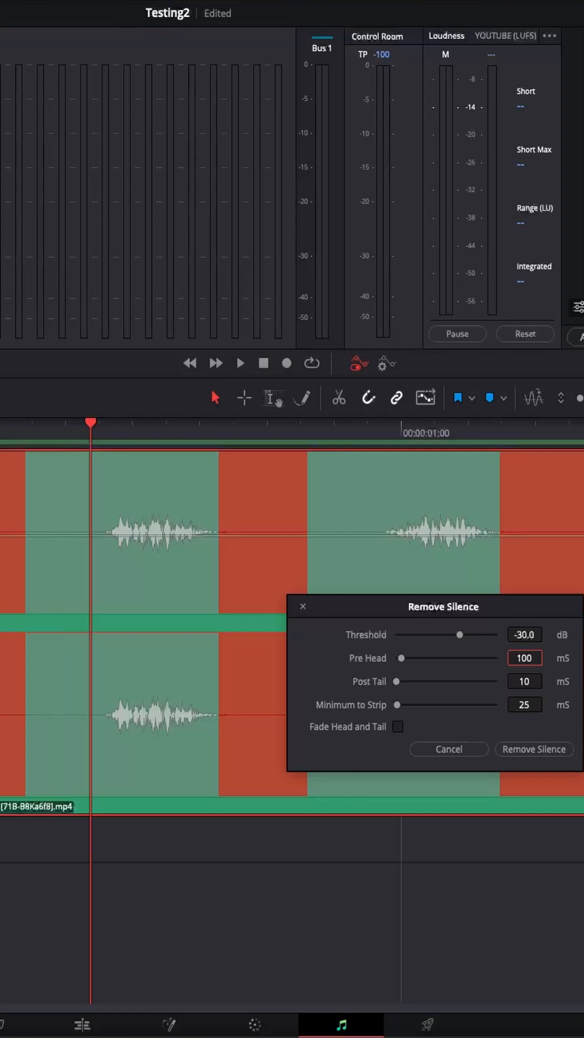
{"action": "mouse_move", "coordinate": [23, 503]}
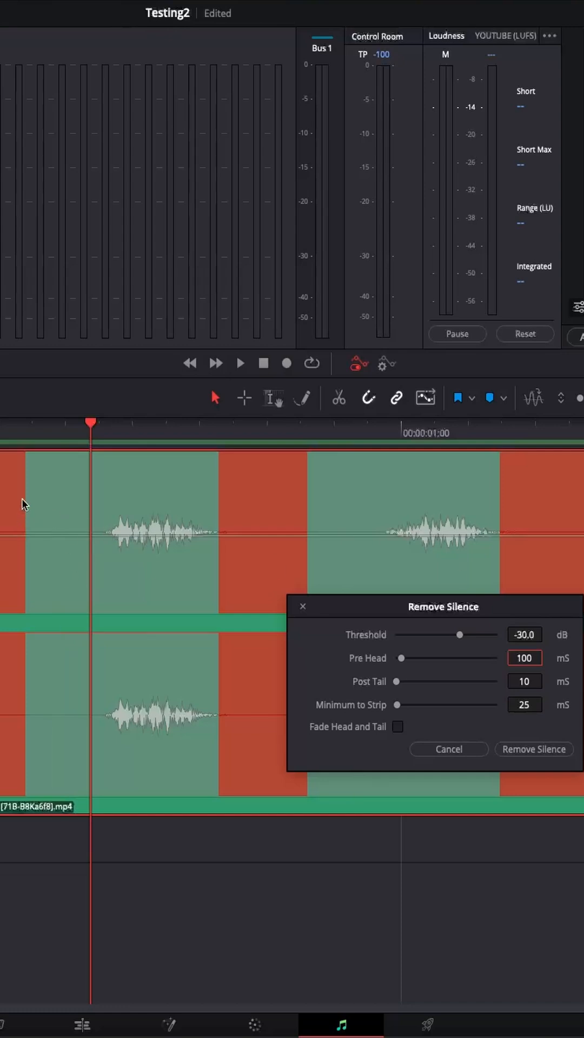
{"action": "mouse_move", "coordinate": [109, 536]}
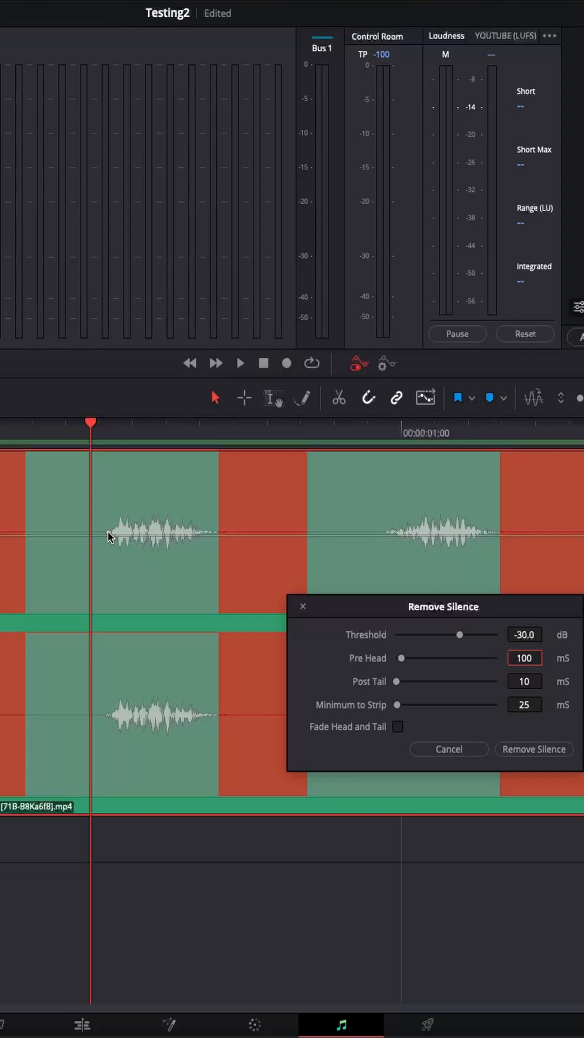
{"action": "mouse_move", "coordinate": [302, 590]}
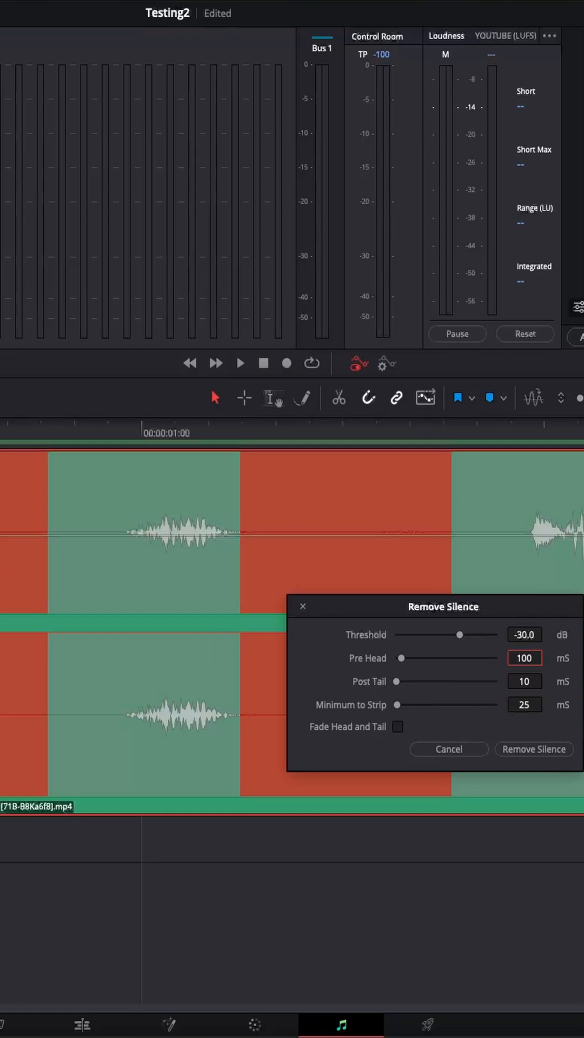
{"action": "mouse_move", "coordinate": [305, 661]}
{"action": "type", "text": "0"}
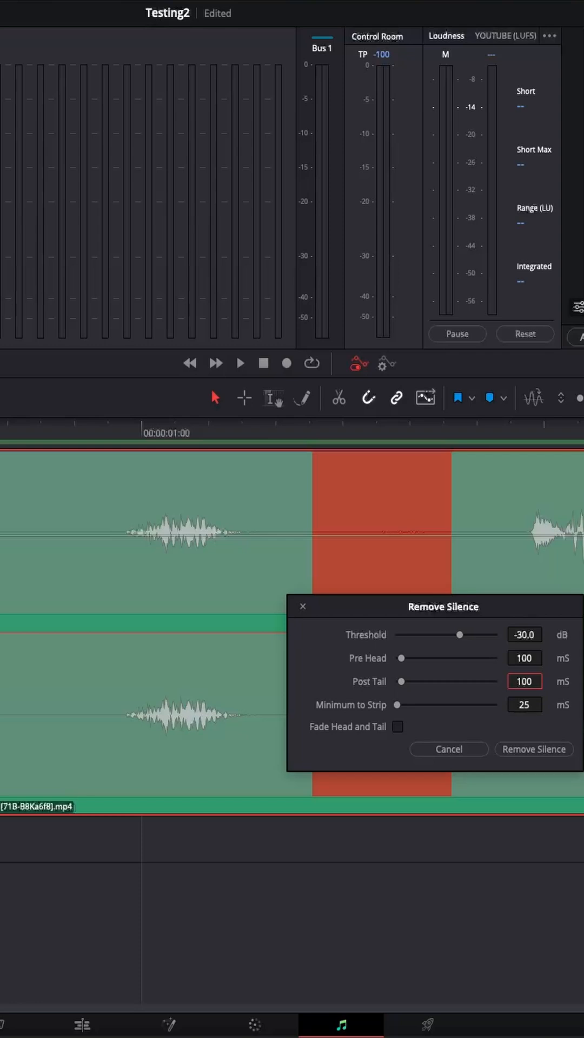
{"action": "mouse_move", "coordinate": [43, 536]}
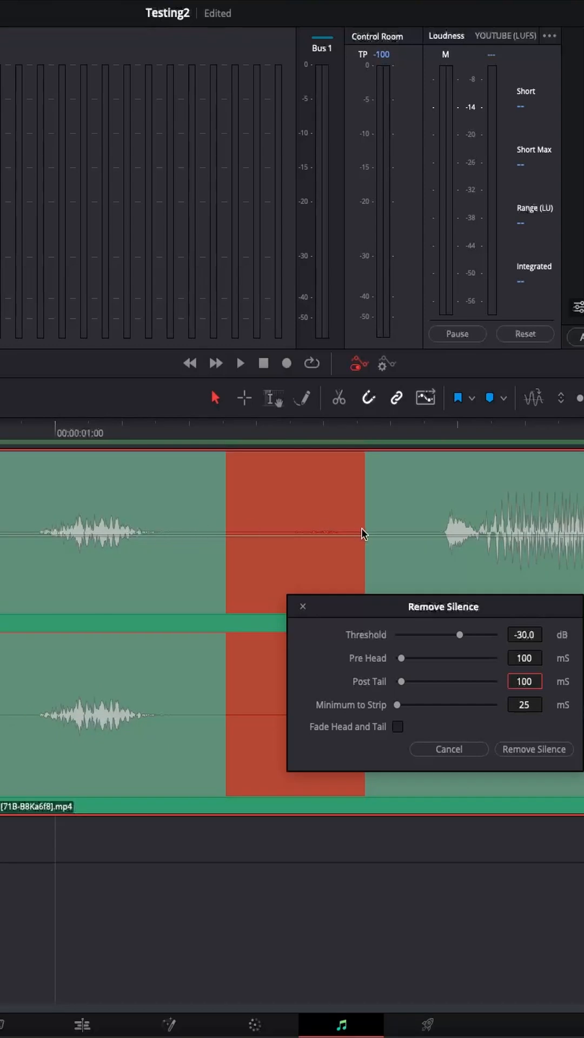
{"action": "mouse_move", "coordinate": [237, 553]}
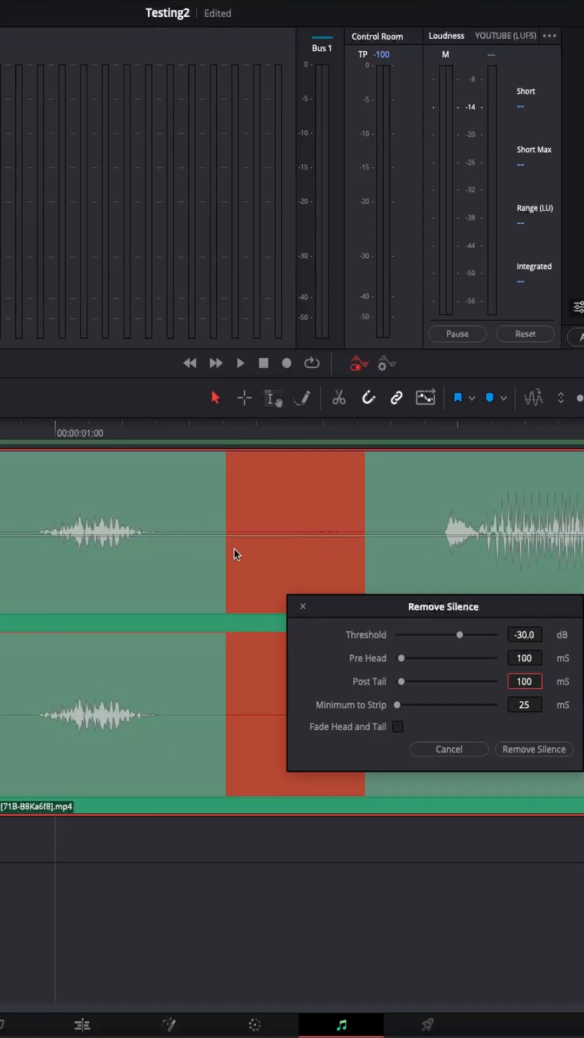
{"action": "mouse_move", "coordinate": [387, 555]}
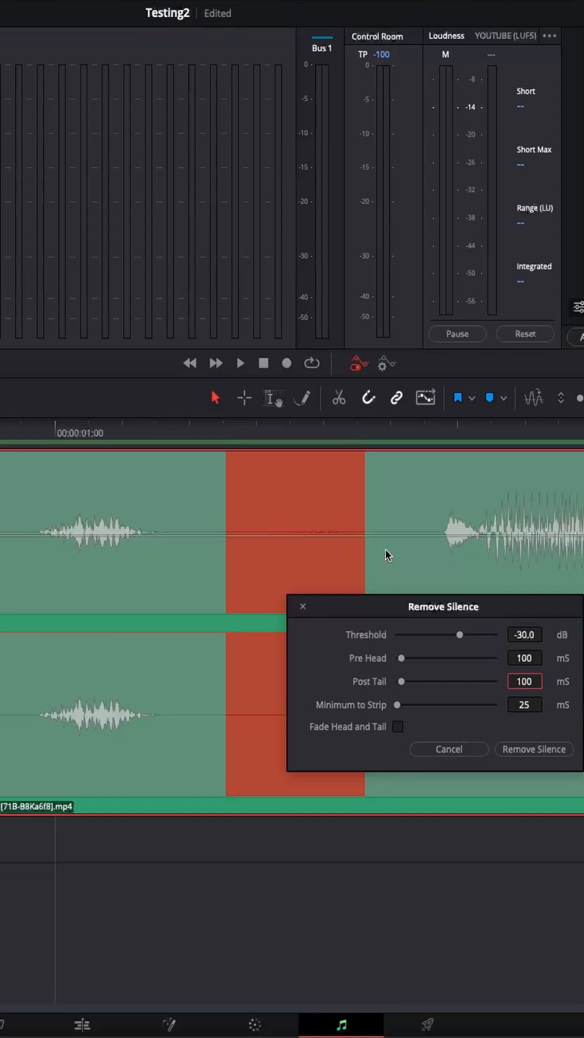
{"action": "mouse_move", "coordinate": [231, 535]}
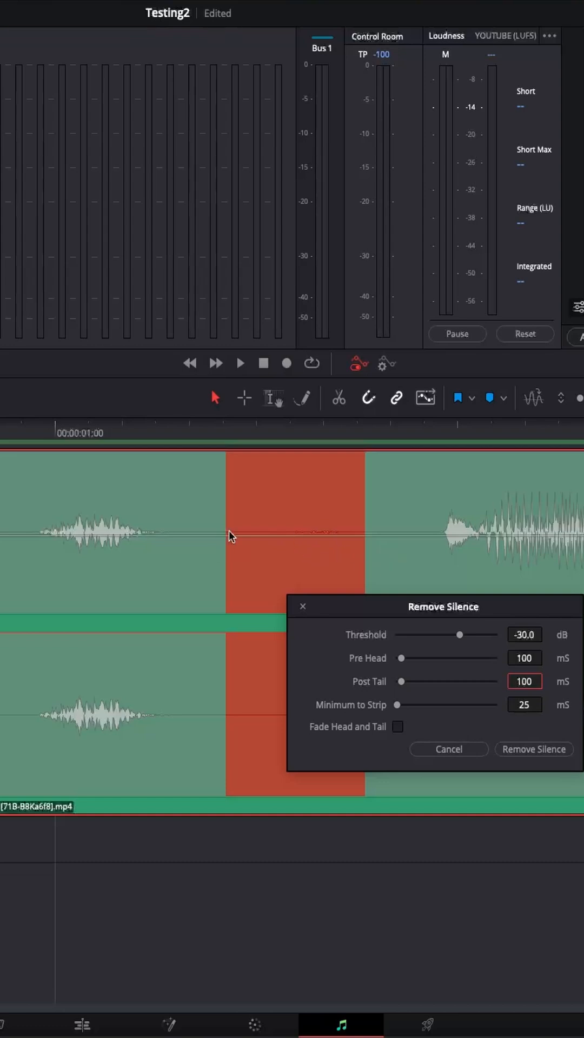
{"action": "mouse_move", "coordinate": [408, 695]}
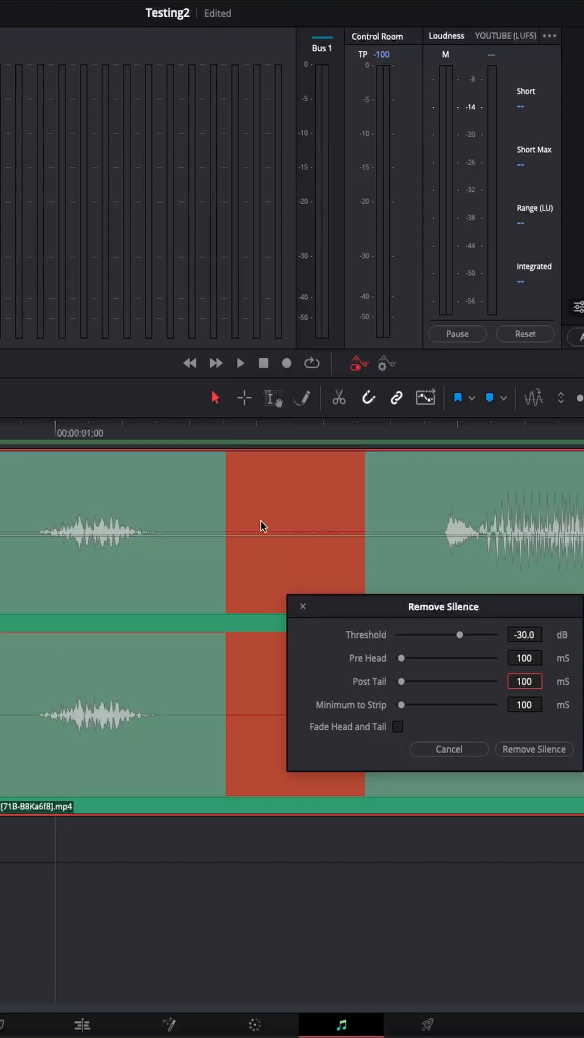
{"action": "mouse_move", "coordinate": [294, 527]}
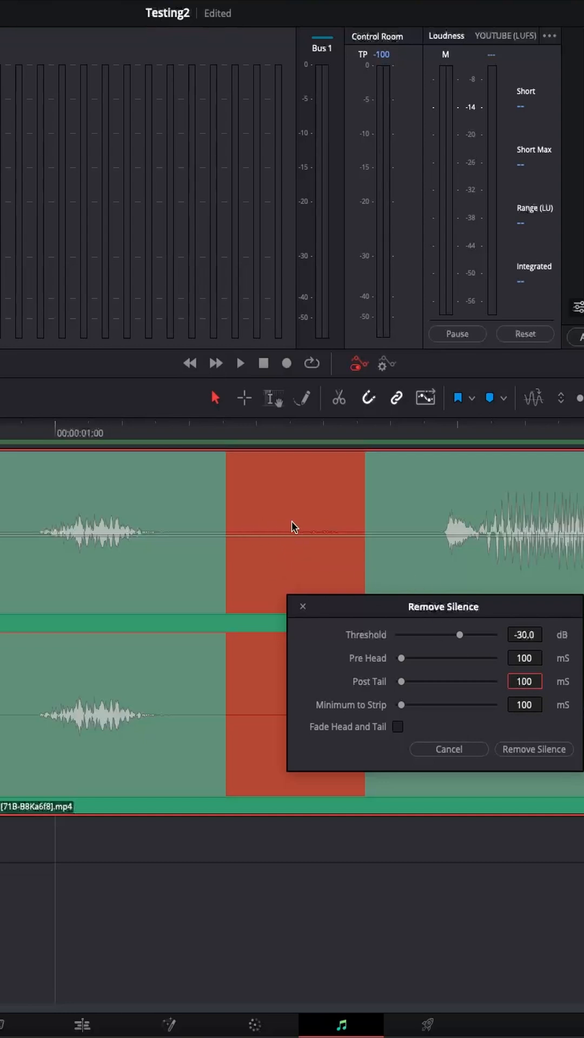
Set Minimum to Strip so only silences of at least 150 ms are removed
{"action": "left_click", "coordinate": [523, 704]}
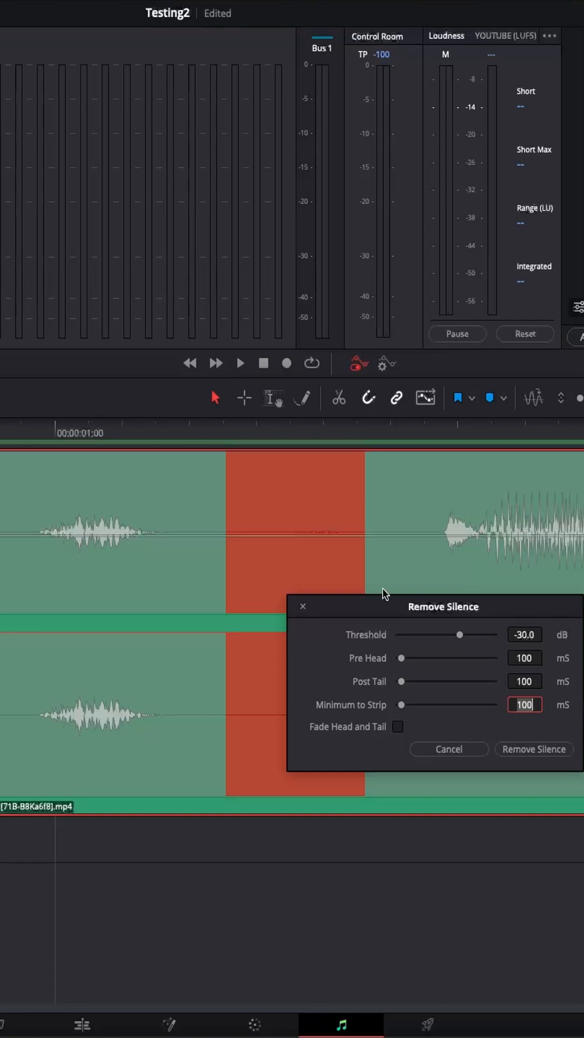
{"action": "mouse_move", "coordinate": [272, 554]}
{"action": "type", "text": "250"}
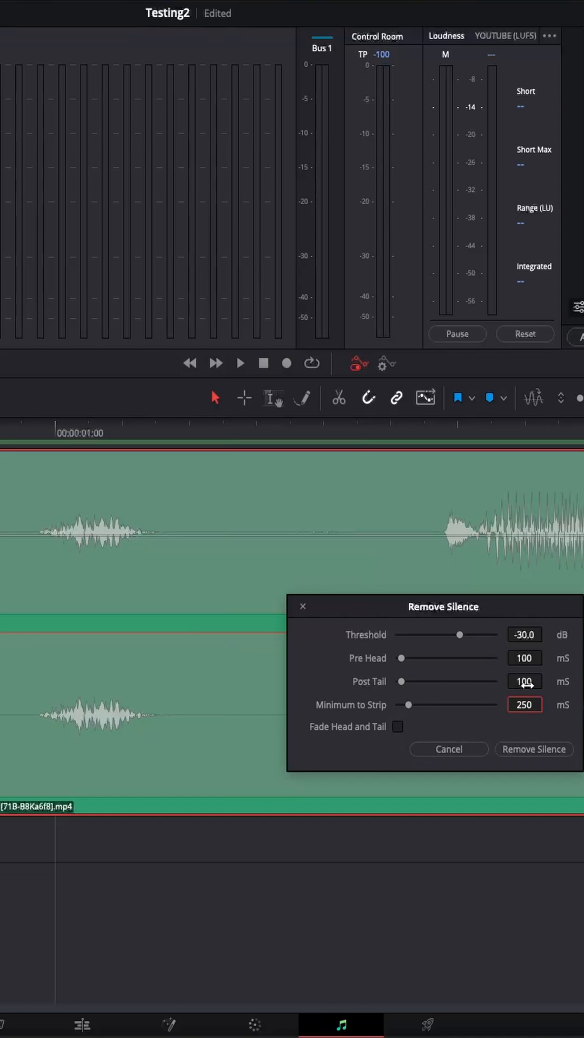
{"action": "mouse_move", "coordinate": [357, 699]}
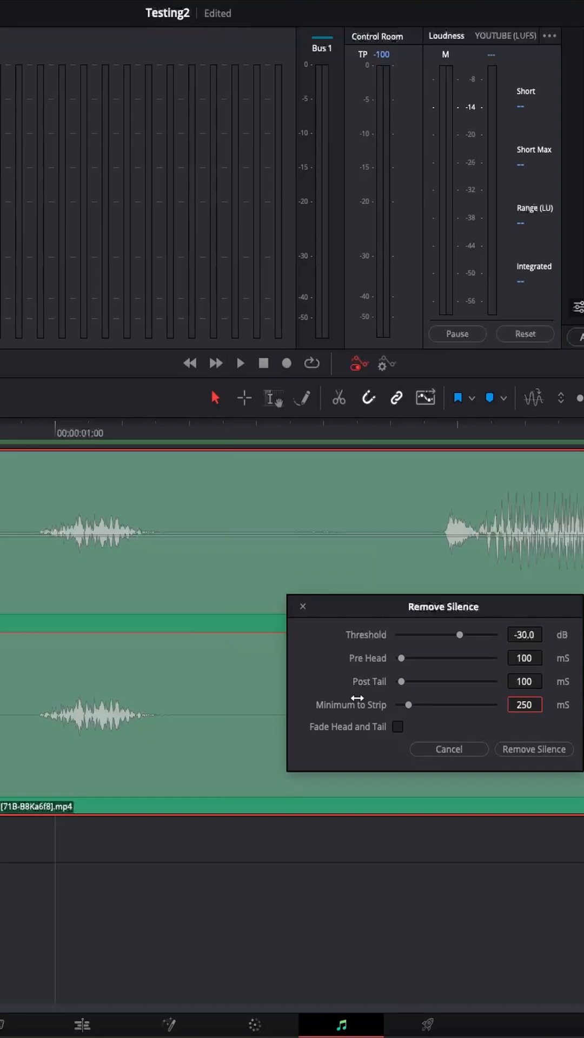
{"action": "mouse_move", "coordinate": [220, 479]}
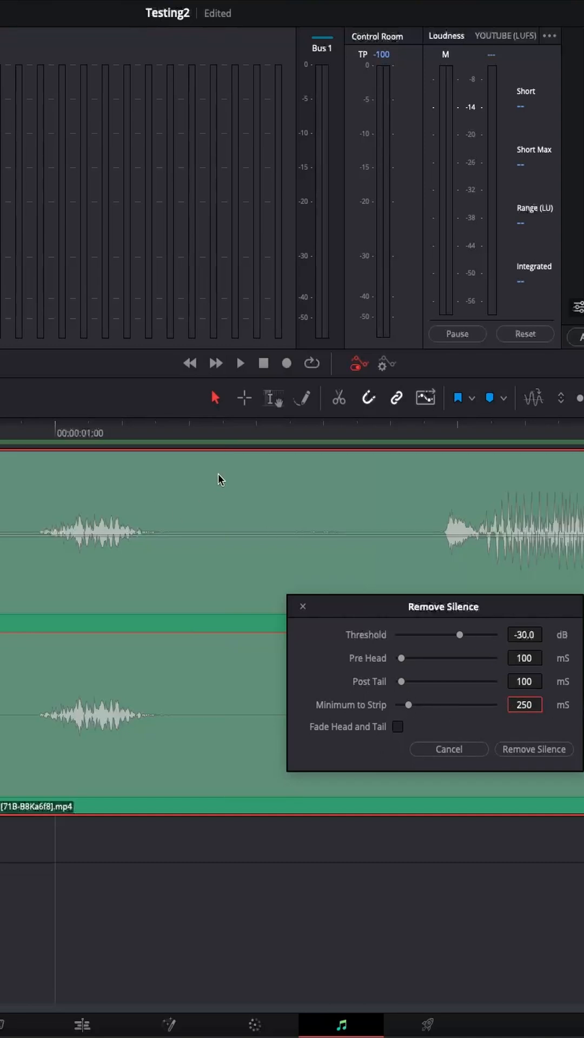
{"action": "mouse_move", "coordinate": [305, 521]}
{"action": "type", "text": "150"}
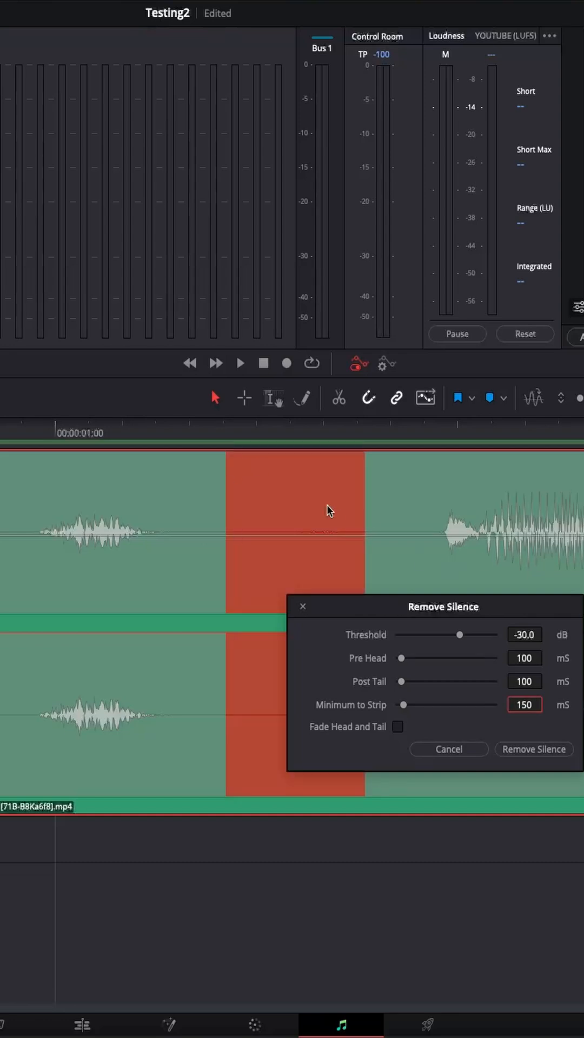
{"action": "mouse_move", "coordinate": [260, 546]}
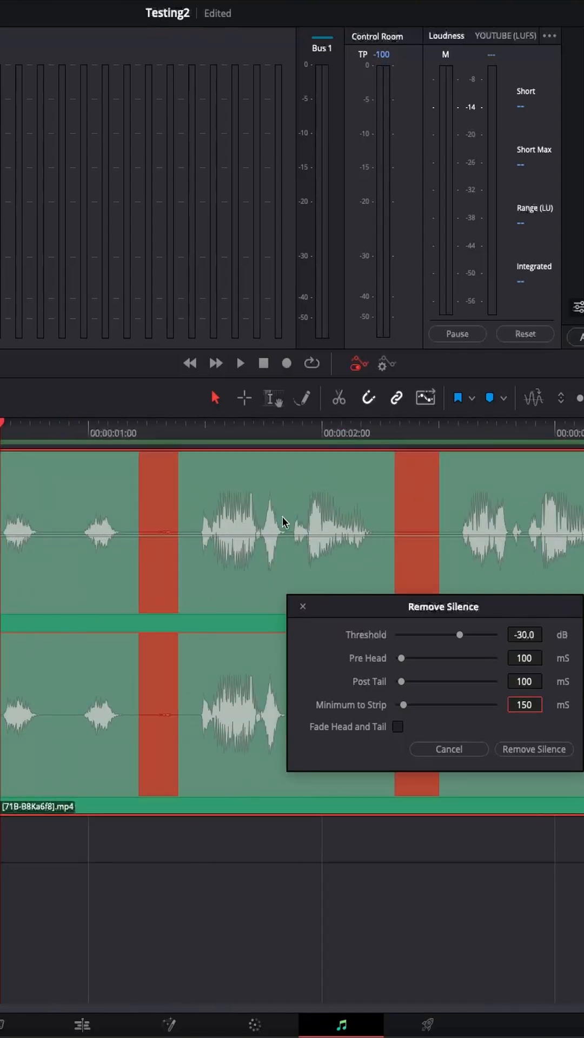
Apply Remove Silence, splitting the voiceover into separate speech clips
{"action": "scroll", "scroll_direction": "right", "scroll_amount": 3}
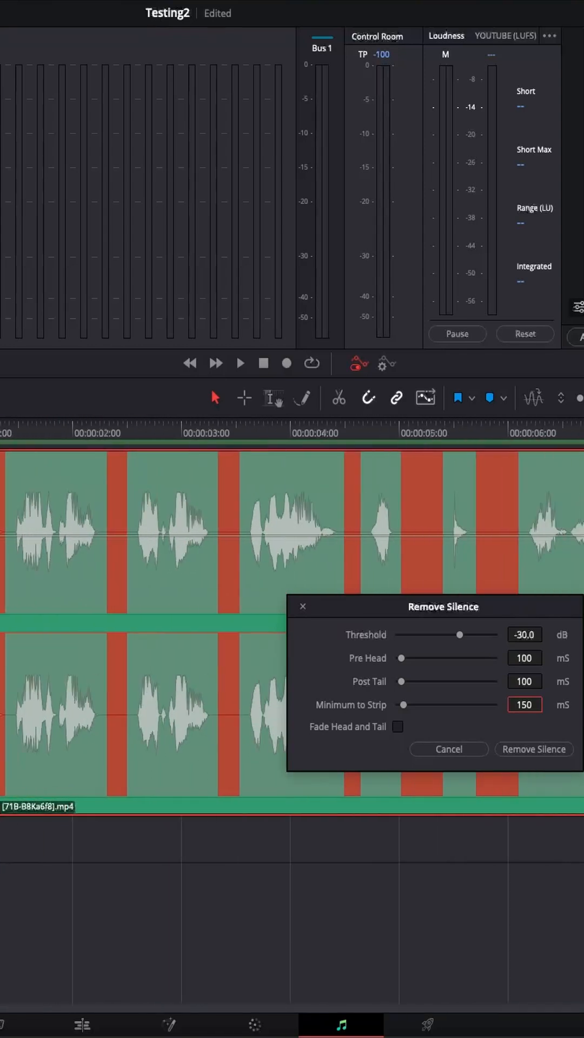
{"action": "mouse_move", "coordinate": [478, 580]}
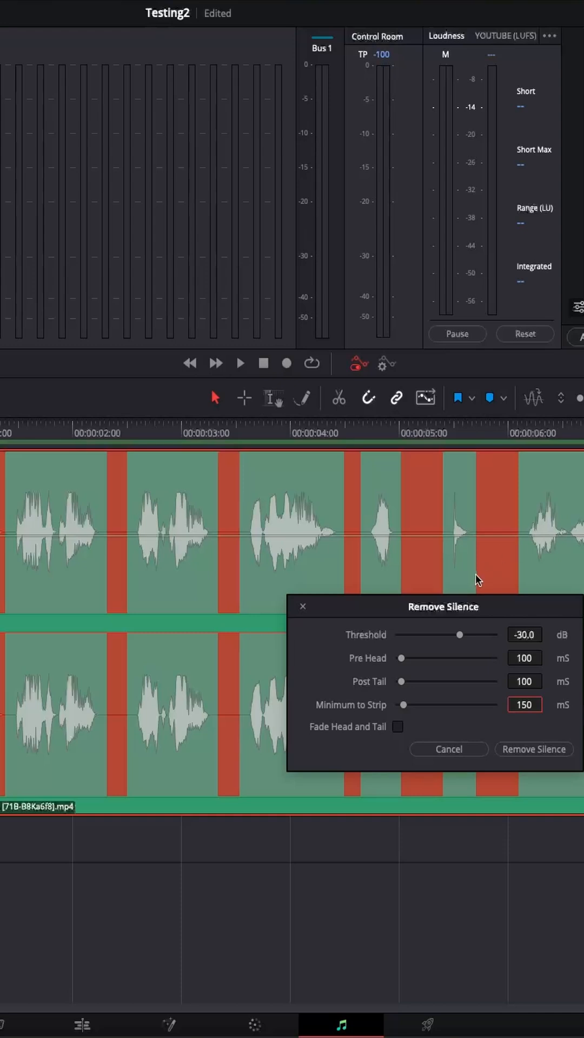
{"action": "mouse_move", "coordinate": [472, 643]}
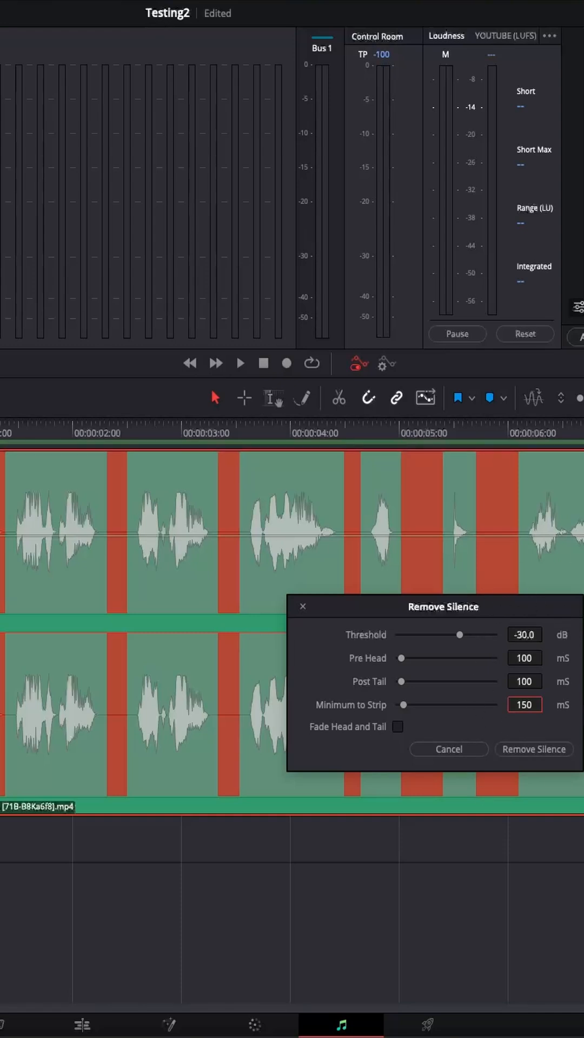
{"action": "mouse_move", "coordinate": [533, 748]}
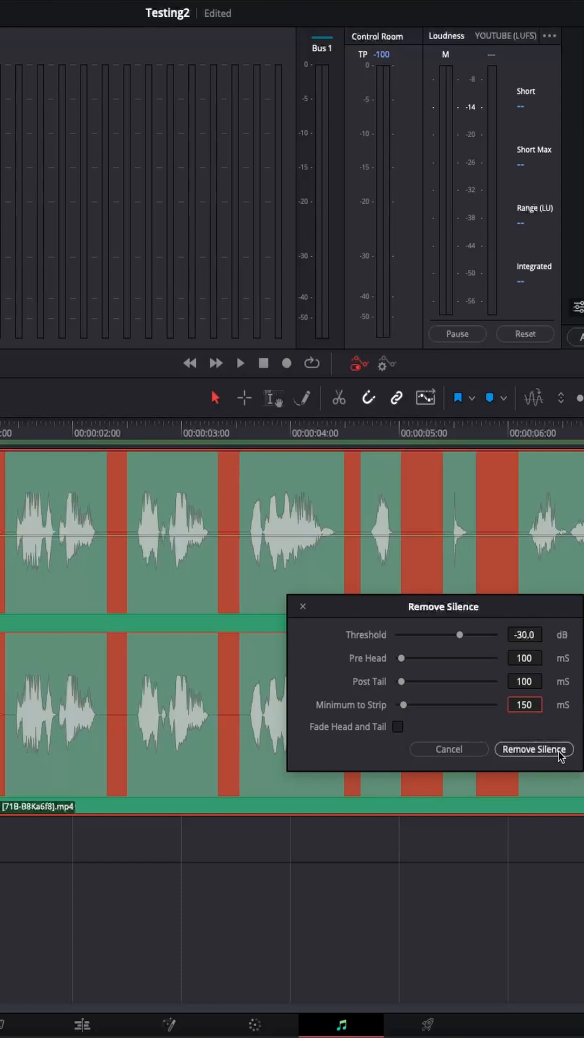
{"action": "left_click", "coordinate": [533, 748]}
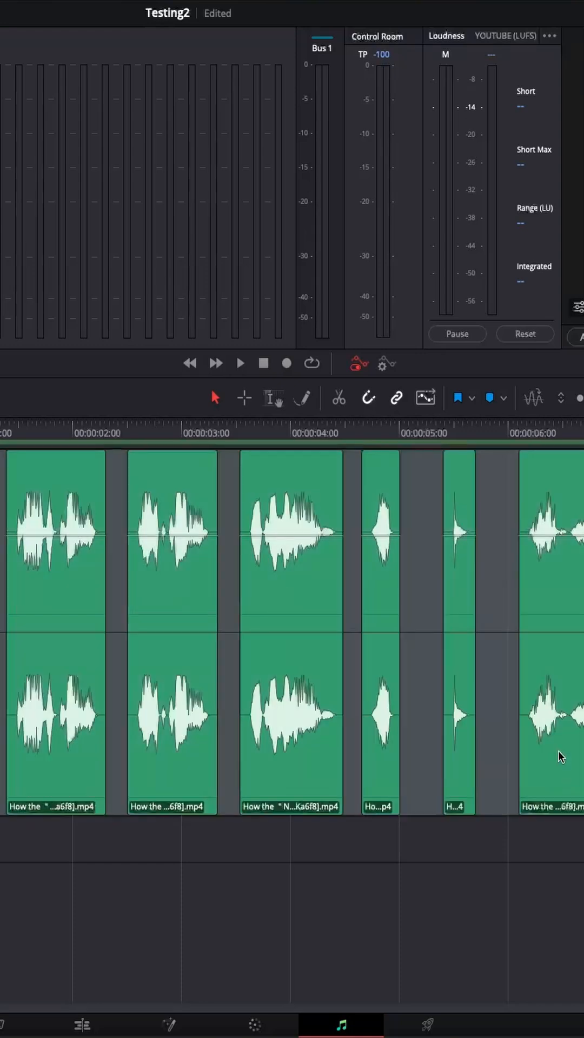